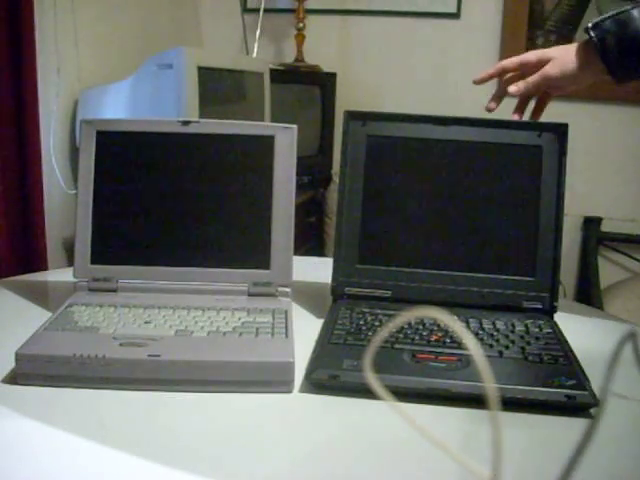
mouse_move(460, 110)
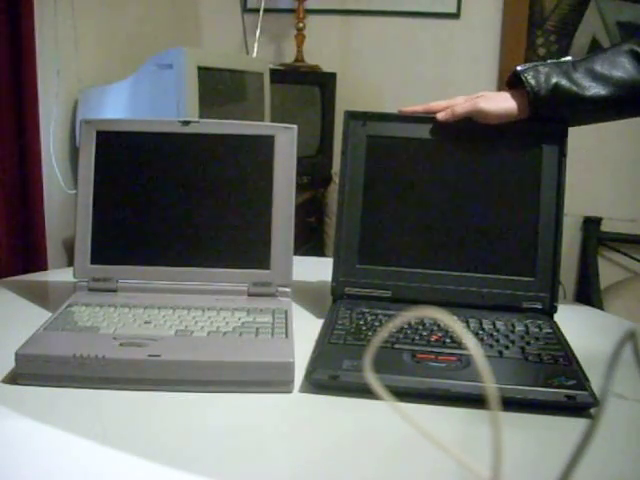